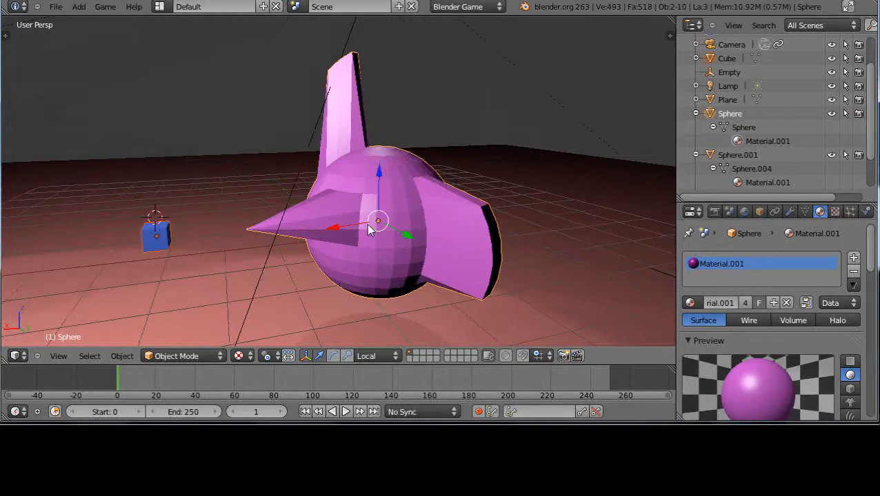
pyautogui.moveTo(261, 258)
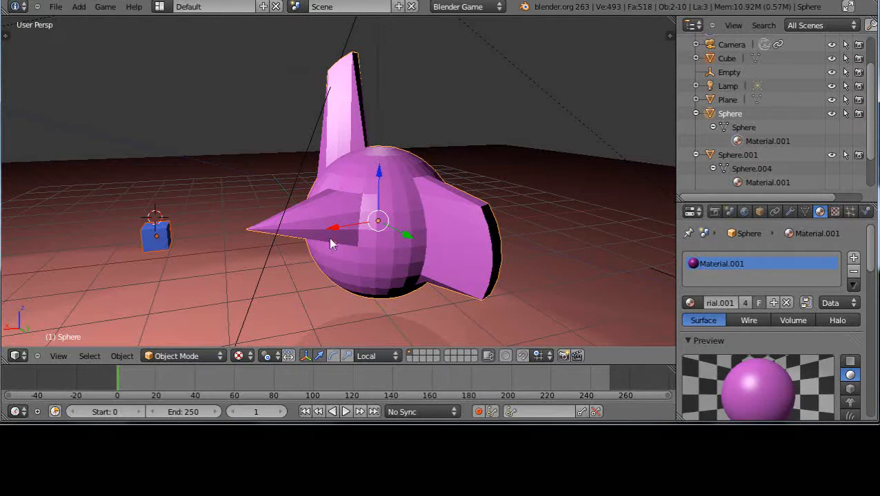
pyautogui.moveTo(427, 237)
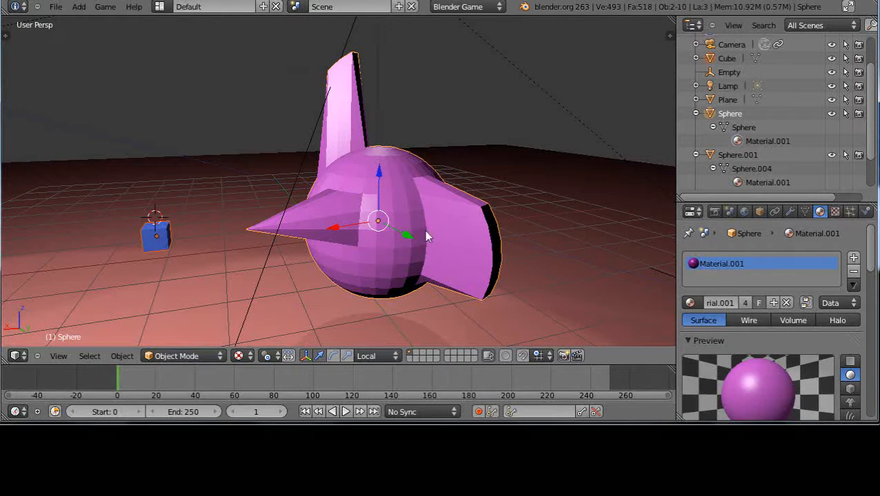
pyautogui.moveTo(422, 240)
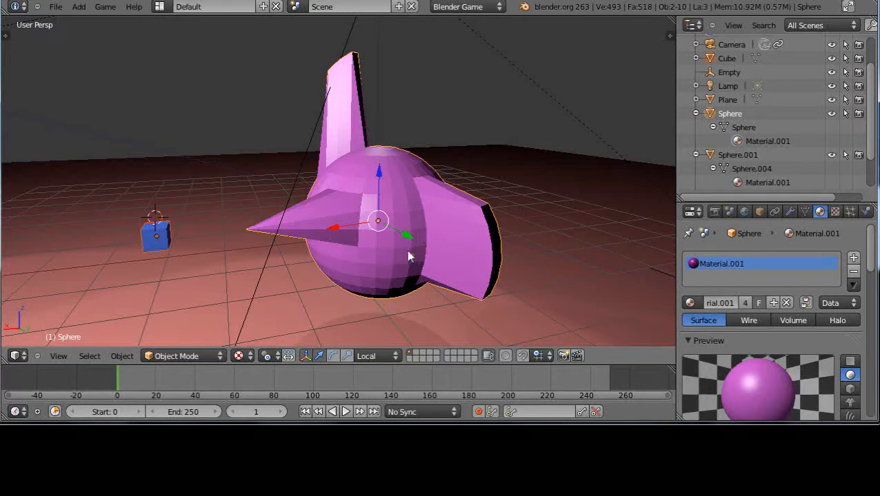
pyautogui.moveTo(331, 249)
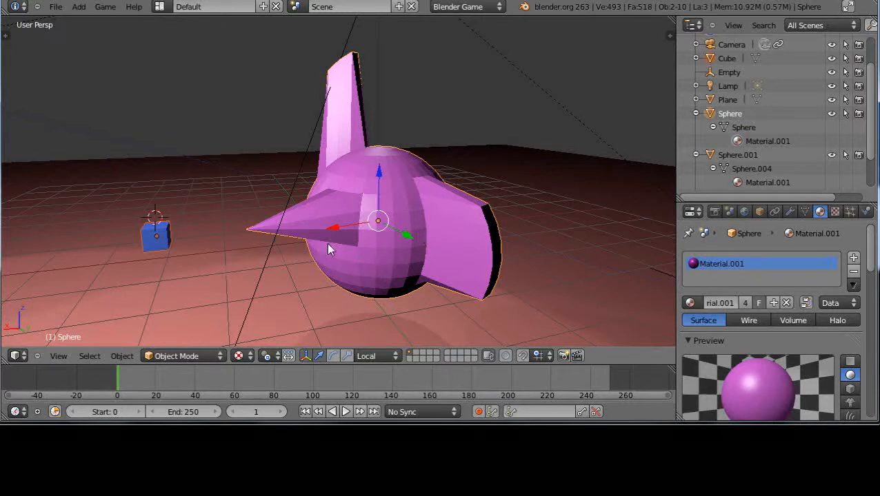
pyautogui.moveTo(231, 246)
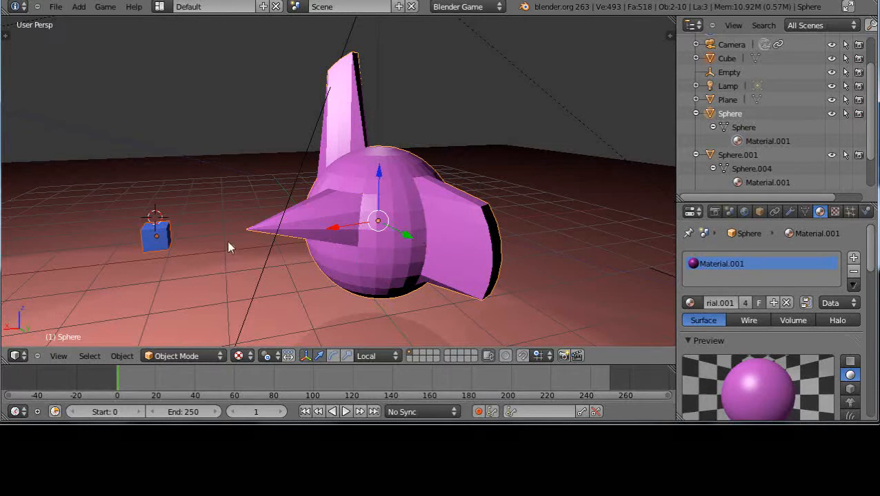
# Step: Select the sphere, enter edit mode and pick the vertex at the front spike's tip
pyautogui.click(156, 236)
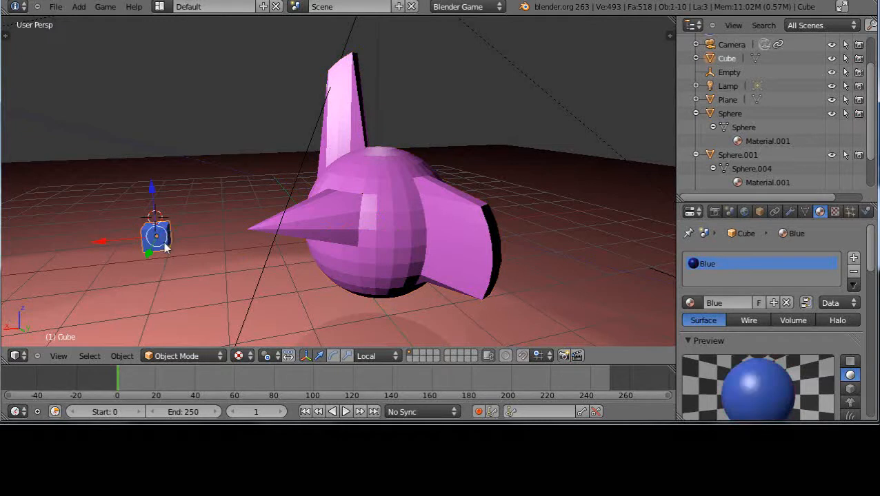
pyautogui.click(372, 221)
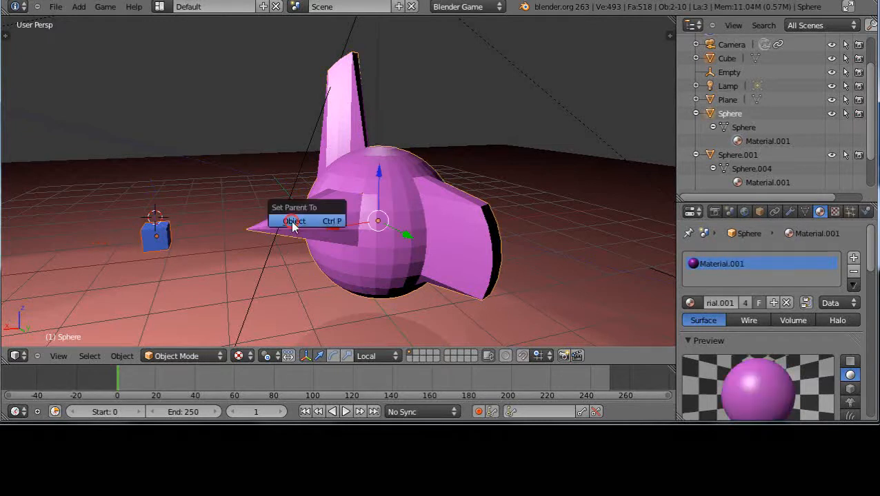
pyautogui.click(292, 221)
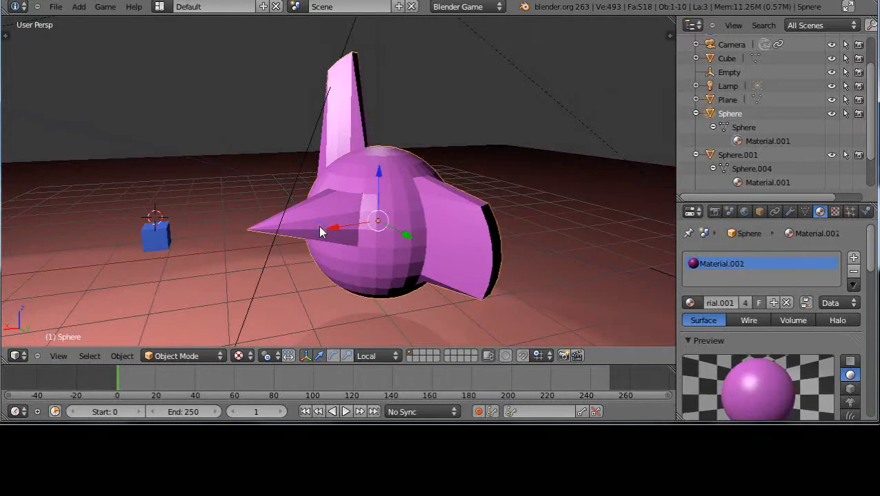
pyautogui.press('Tab')
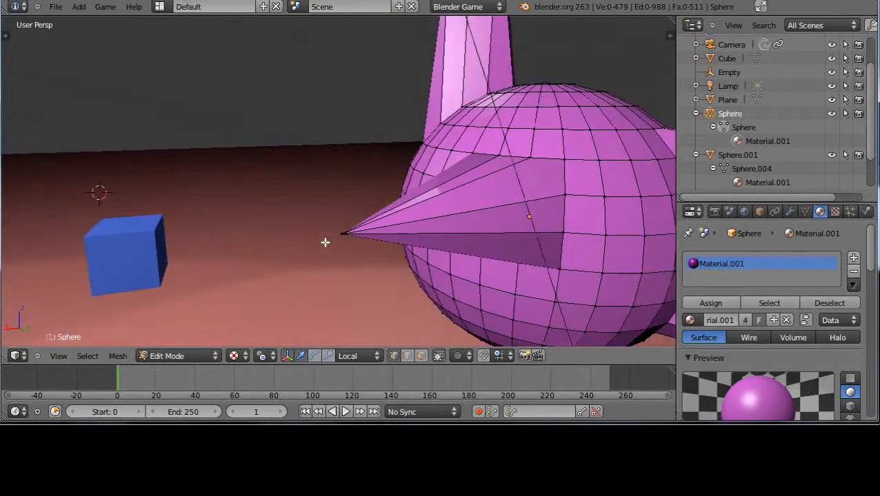
pyautogui.click(342, 234)
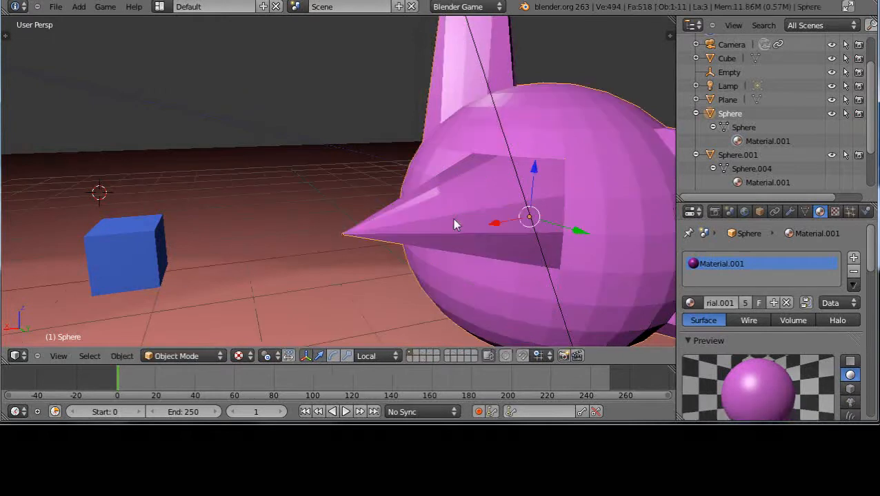
# Step: Make the separated single-vertex object Sphere.003 the active object
pyautogui.click(127, 259)
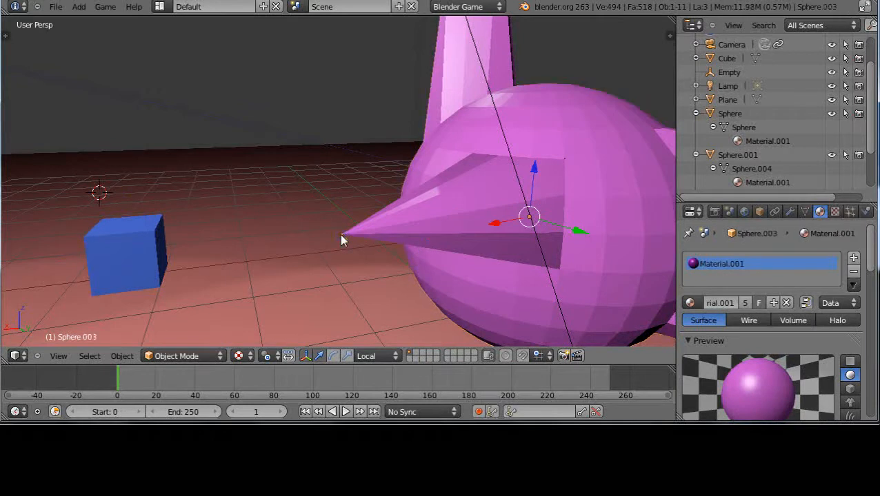
pyautogui.moveTo(94, 345)
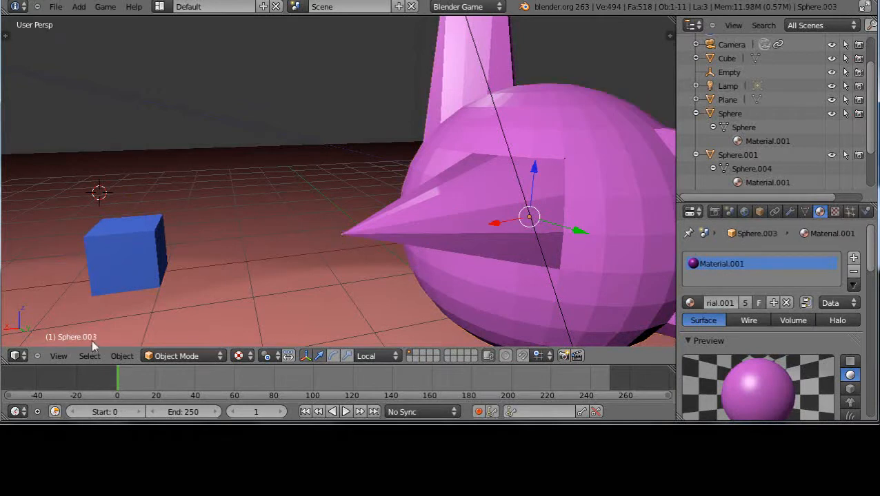
pyautogui.moveTo(359, 241)
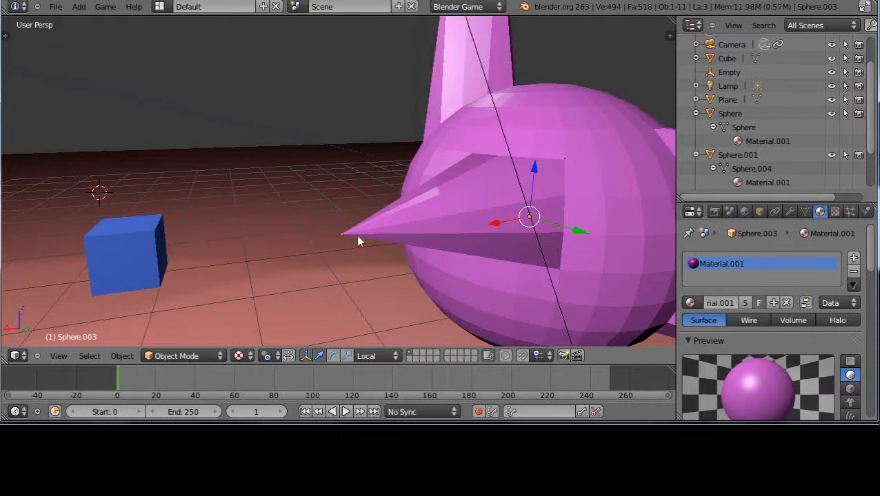
pyautogui.moveTo(481, 237)
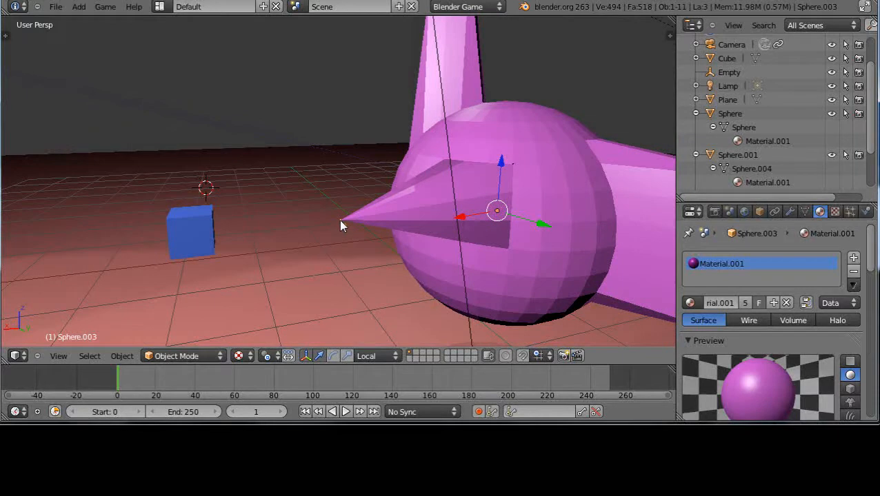
pyautogui.moveTo(339, 201)
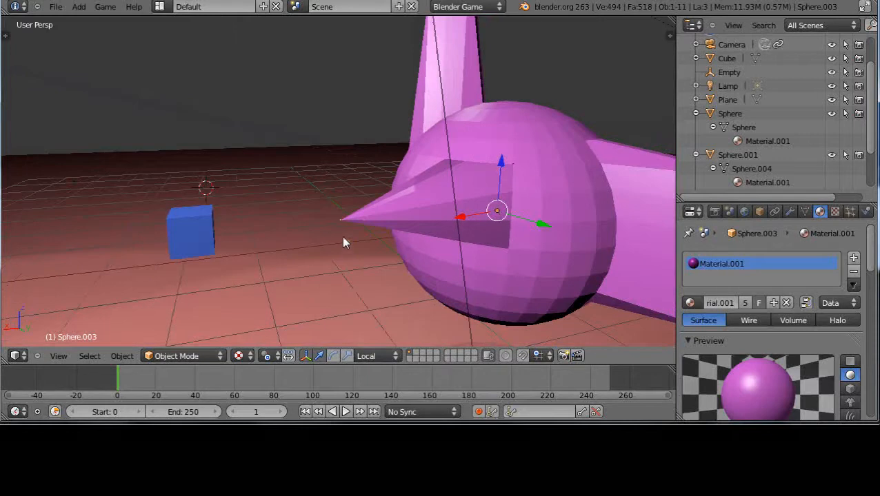
pyautogui.click(121, 356)
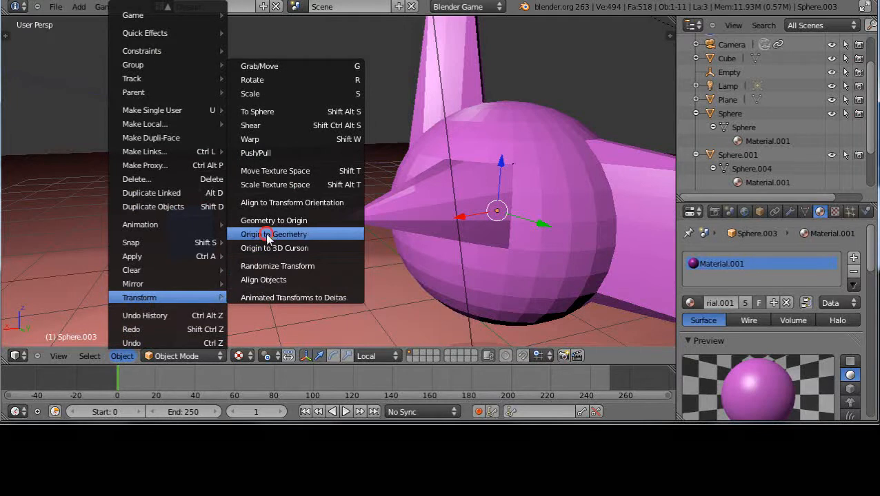
pyautogui.click(273, 234)
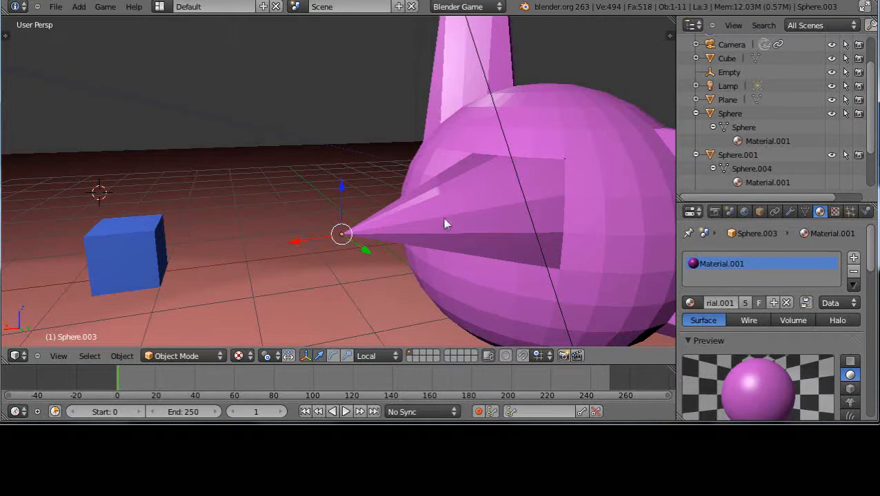
pyautogui.moveTo(424, 237)
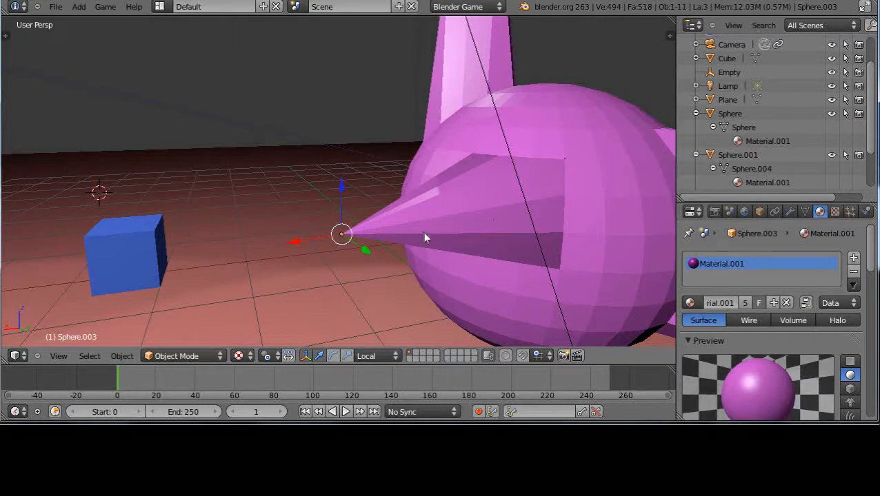
pyautogui.moveTo(345, 240)
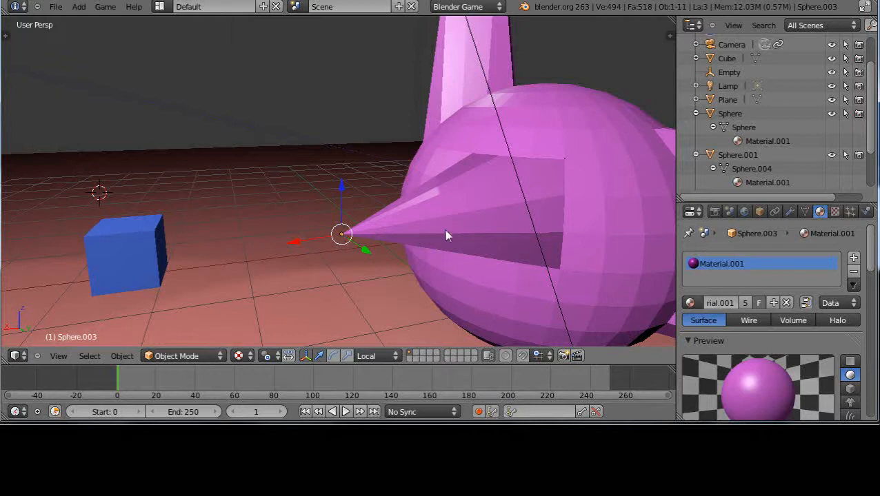
pyautogui.moveTo(455, 226)
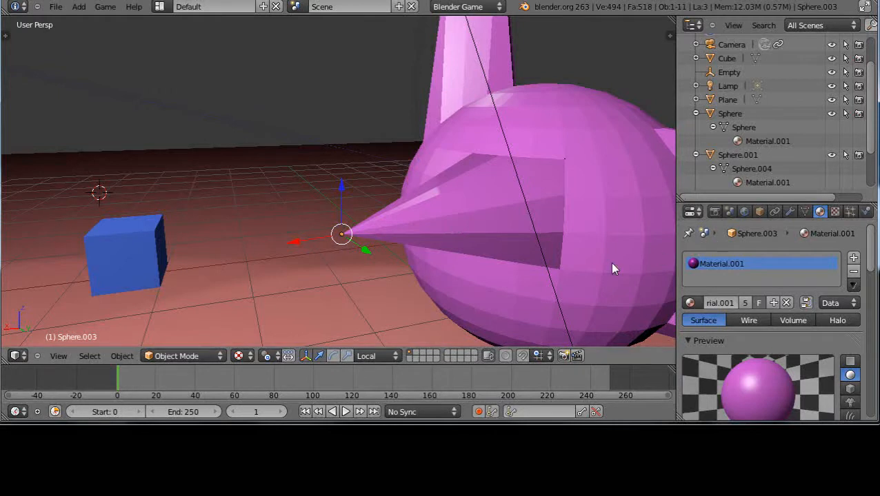
# Step: Rename Sphere.003 to Vertex, parent it to the purple sphere, then activate the blue cube
pyautogui.press('N')
pyautogui.write('Vertex')
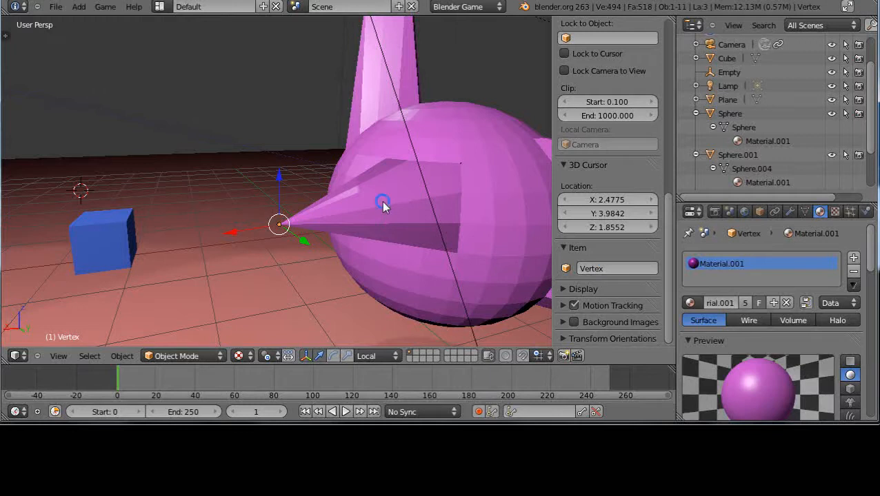
pyautogui.click(383, 204)
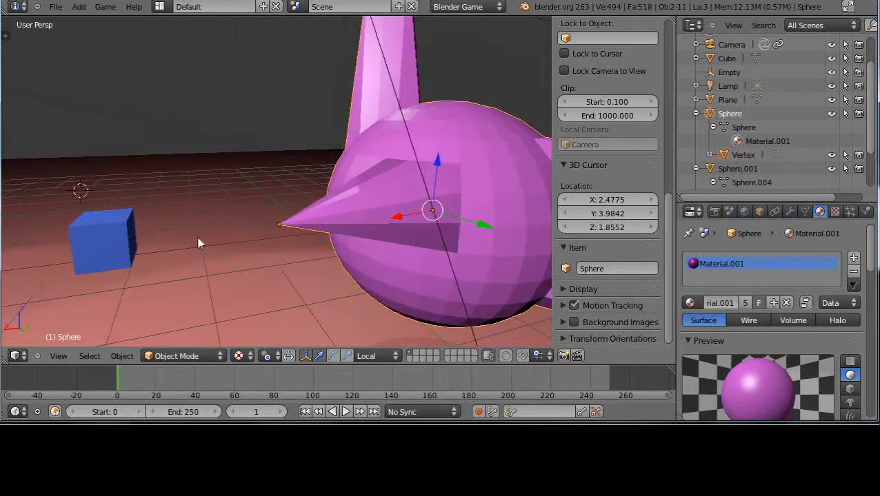
pyautogui.click(105, 241)
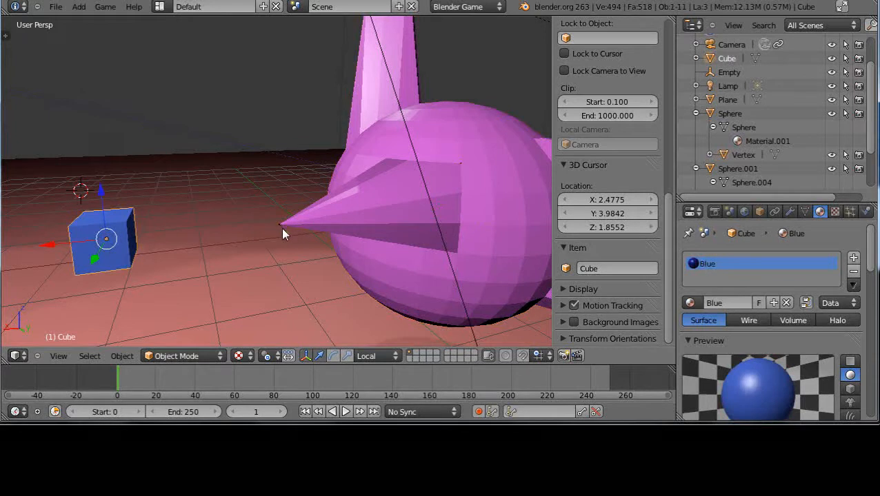
pyautogui.moveTo(173, 251)
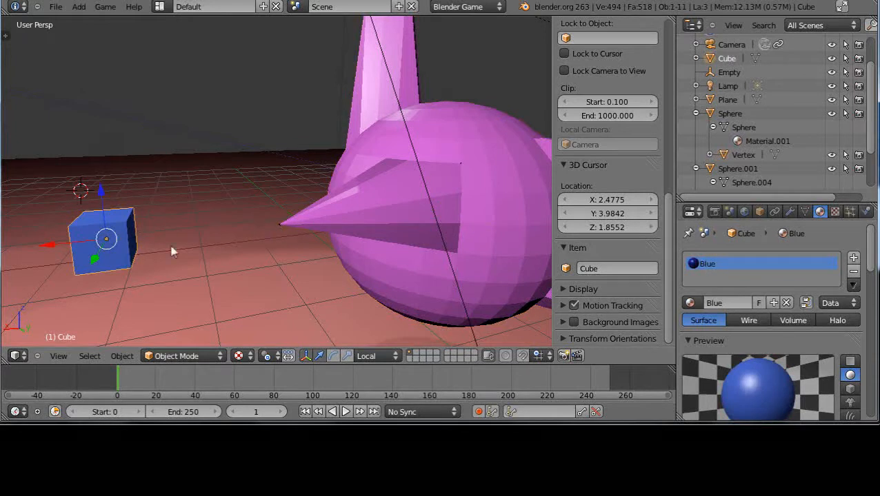
pyautogui.moveTo(281, 229)
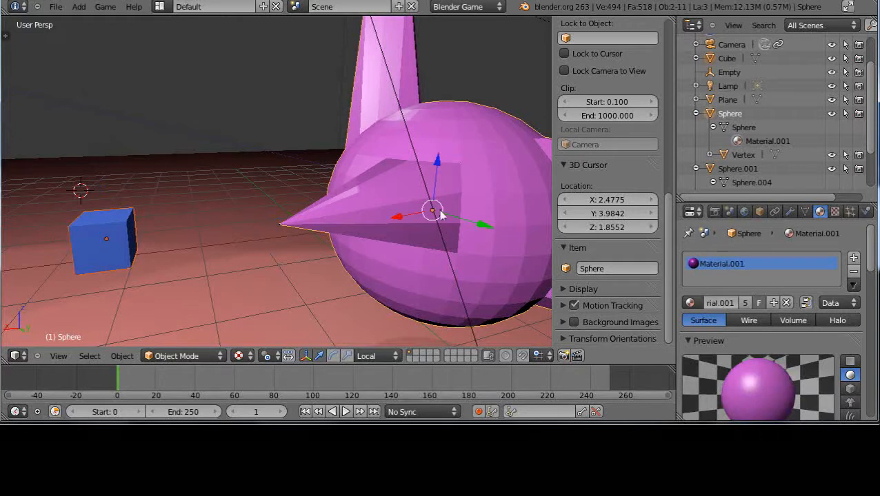
# Step: Select the blue cube plus the Vertex object from the expanded Sphere entry for parenting
pyautogui.click(106, 239)
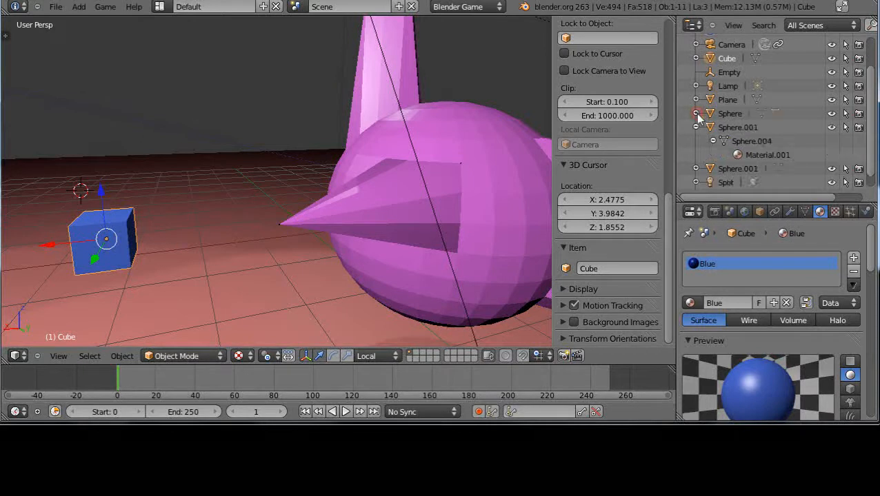
pyautogui.click(697, 113)
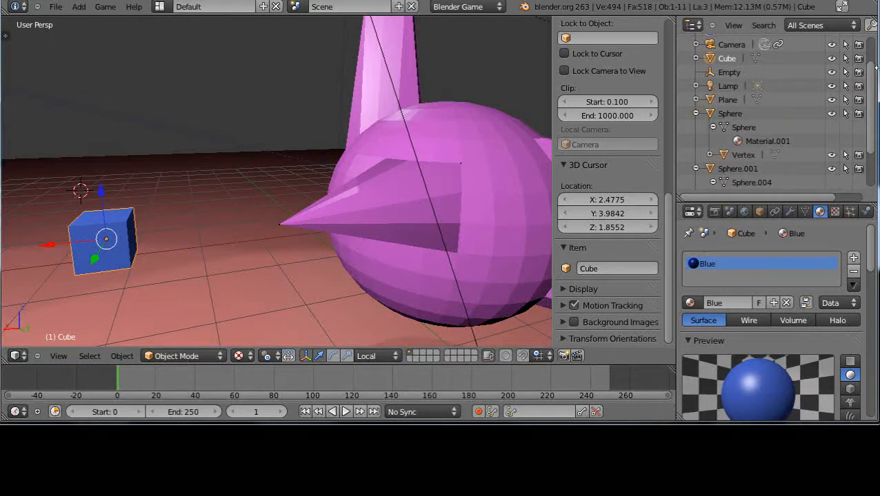
pyautogui.scroll(-3)
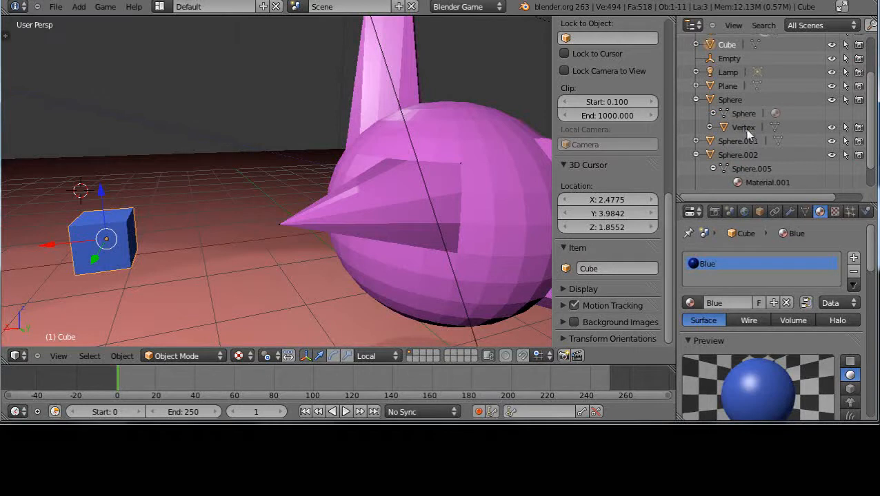
pyautogui.click(744, 127)
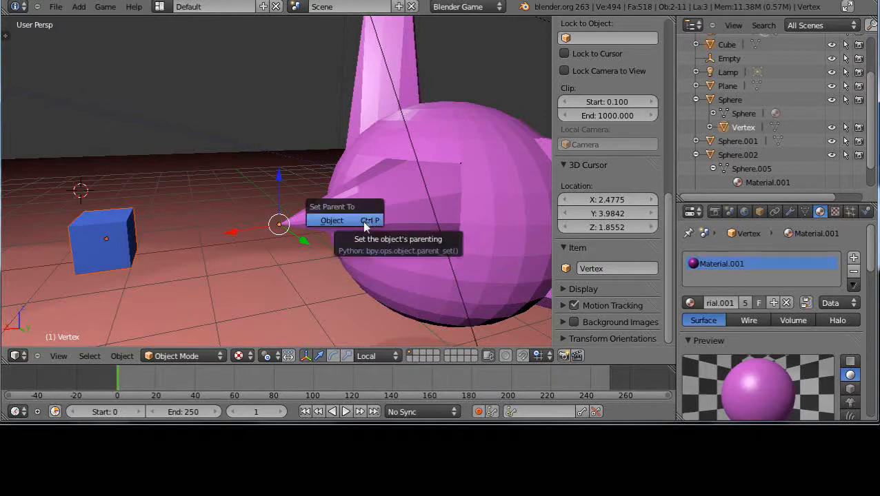
pyautogui.moveTo(342, 227)
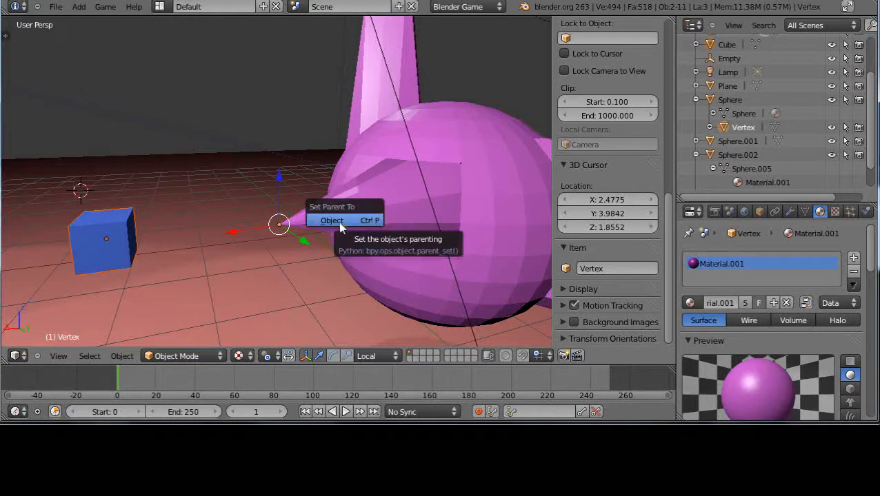
# Step: Dismiss object parenting and put the Vertex object into edit mode for vertex parenting
pyautogui.click(331, 221)
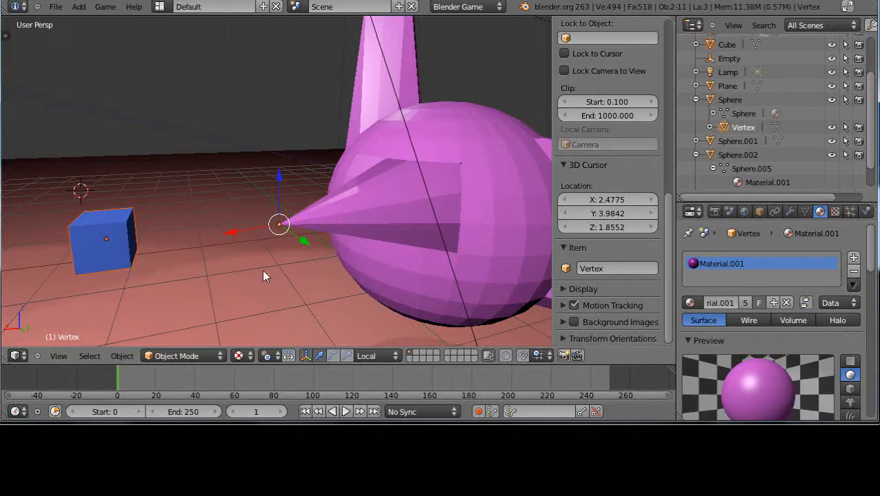
pyautogui.press('Tab')
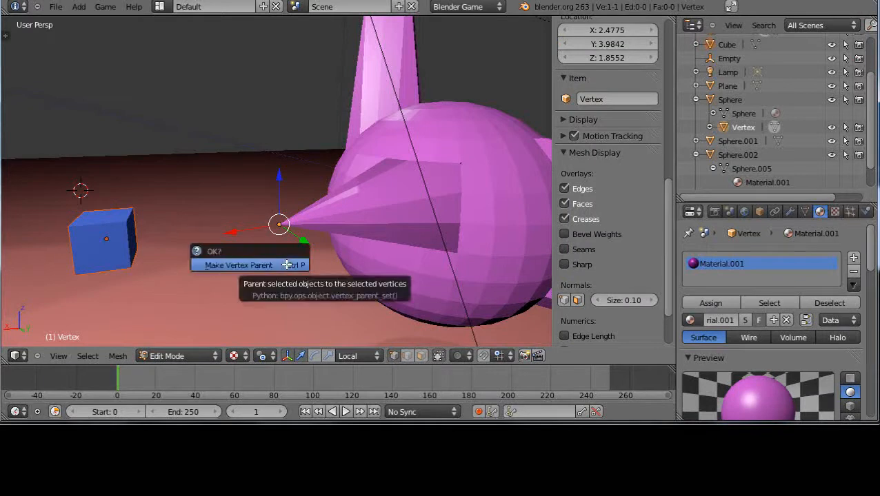
pyautogui.moveTo(248, 264)
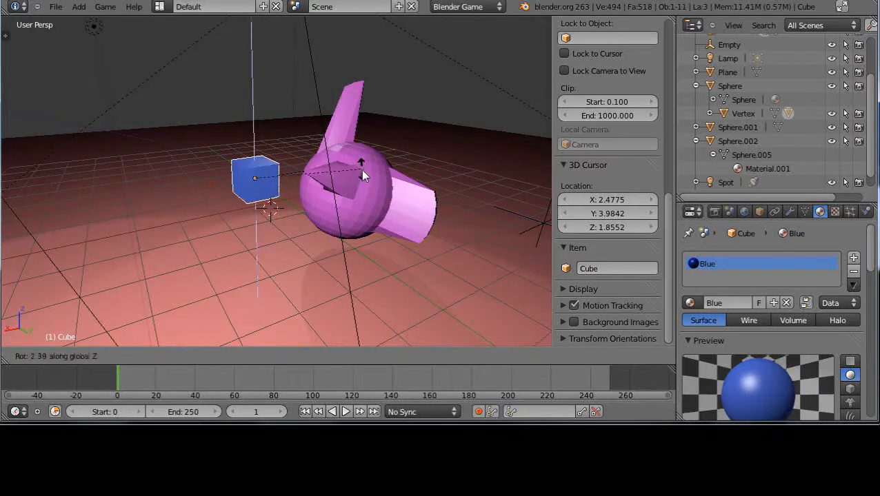
# Step: Select the purple sphere and rotate it to check the cube follows without rotating
pyautogui.click(345, 190)
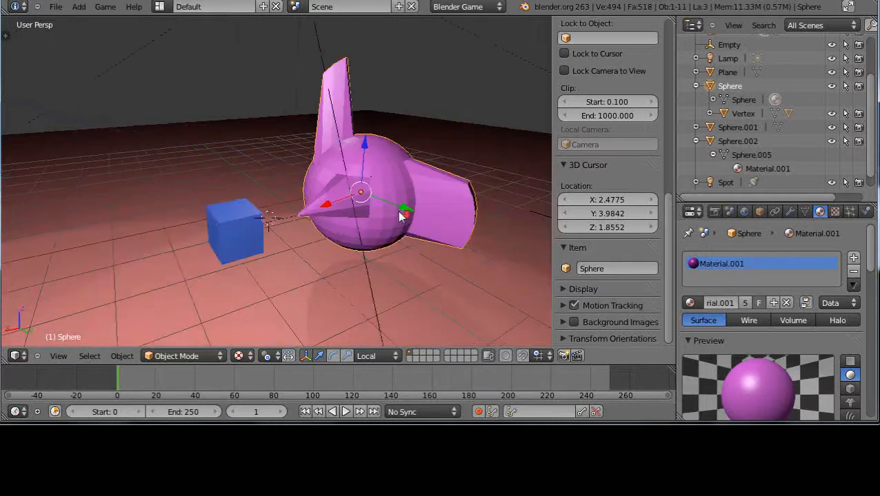
pyautogui.moveTo(428, 240)
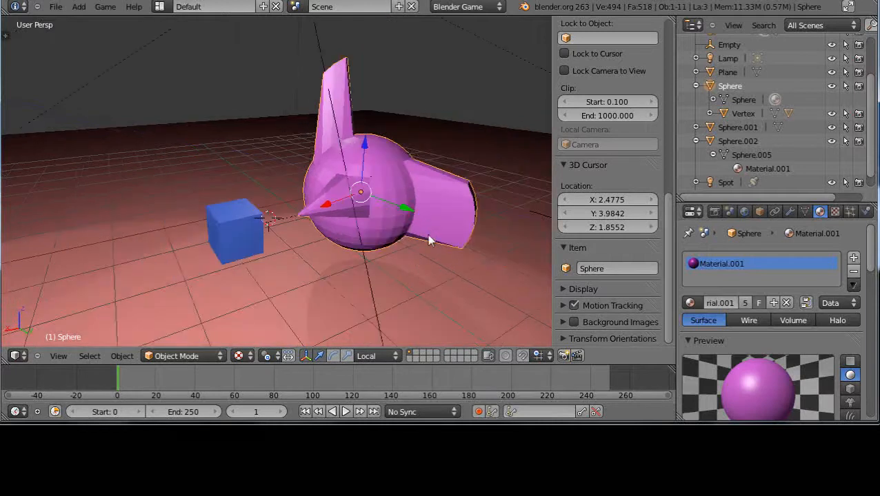